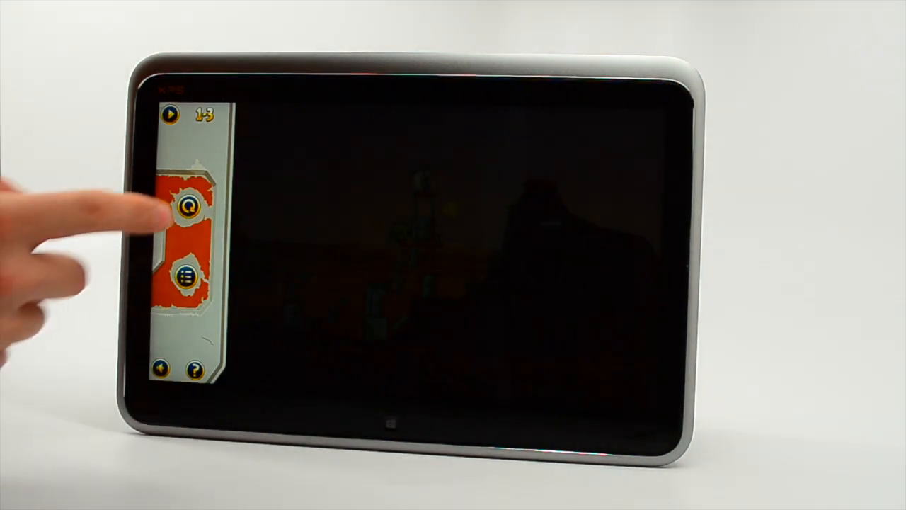
left_click(186, 205)
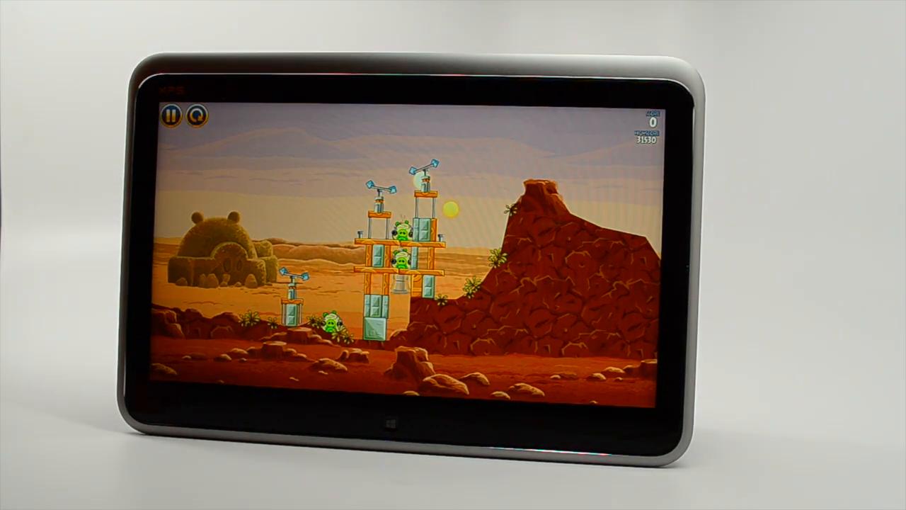